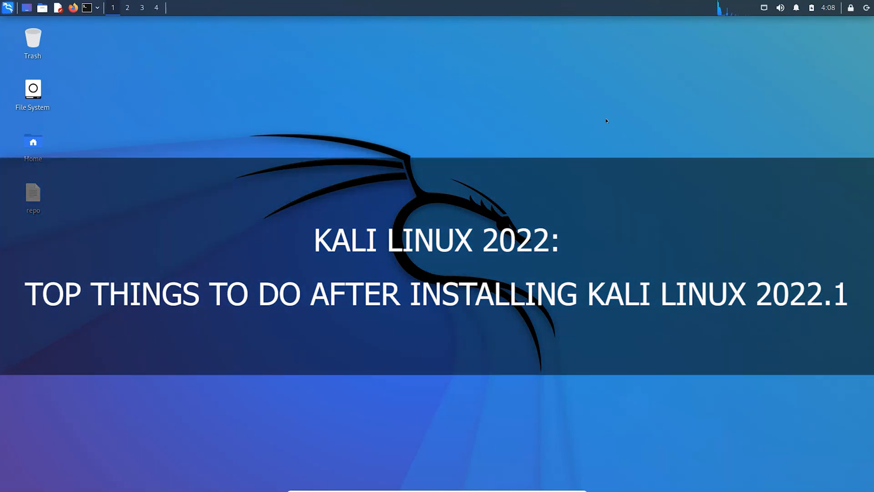
mouse_move(67, 32)
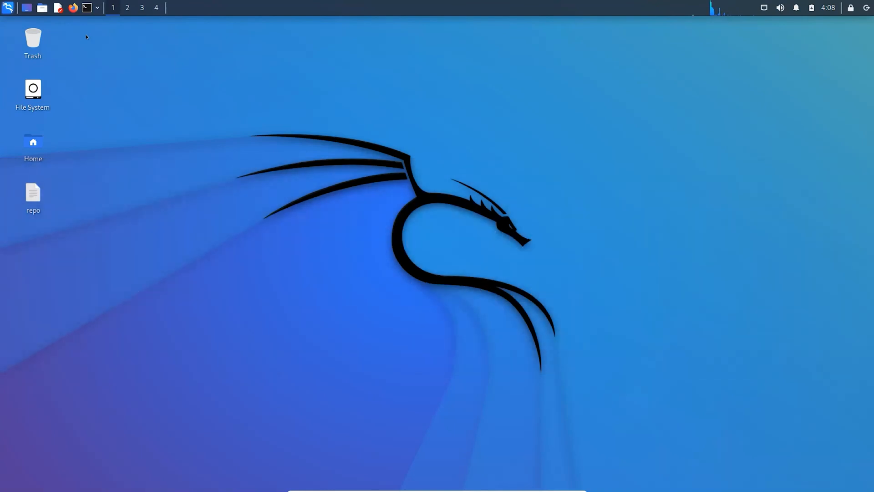
Run passwd in a new terminal, giving the current password and the new one twice.
click(86, 7)
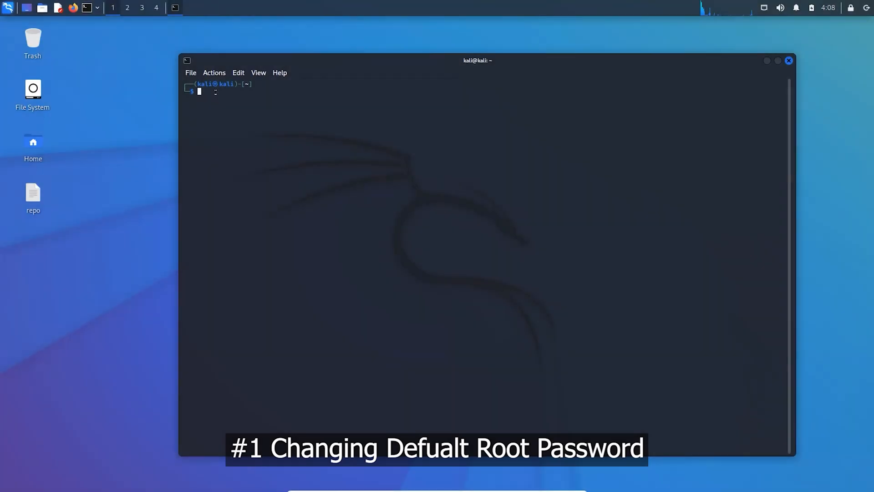
text(passwd)
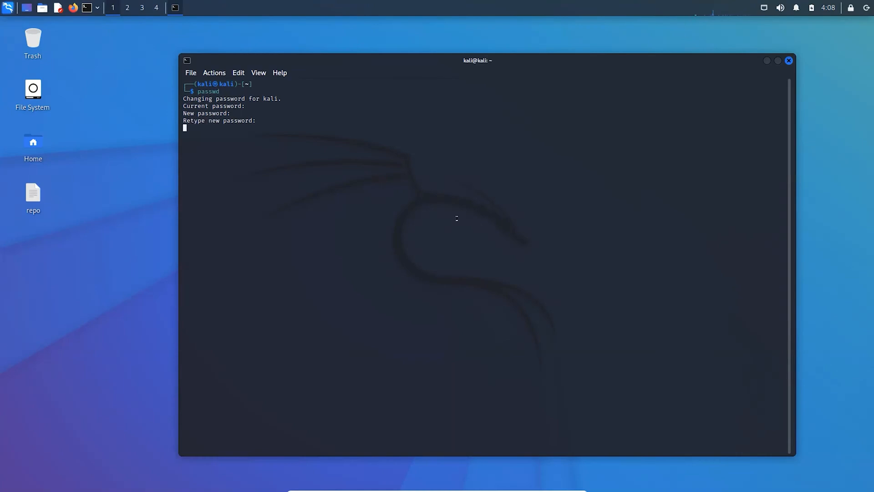
key(Return)
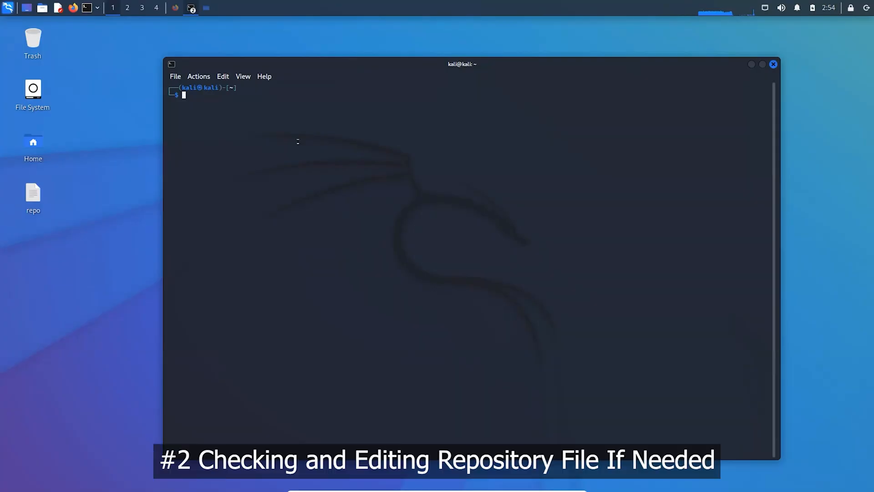
Print /etc/apt/sources.list with cat and select its kali-rolling deb and deb-src lines.
text(cat)
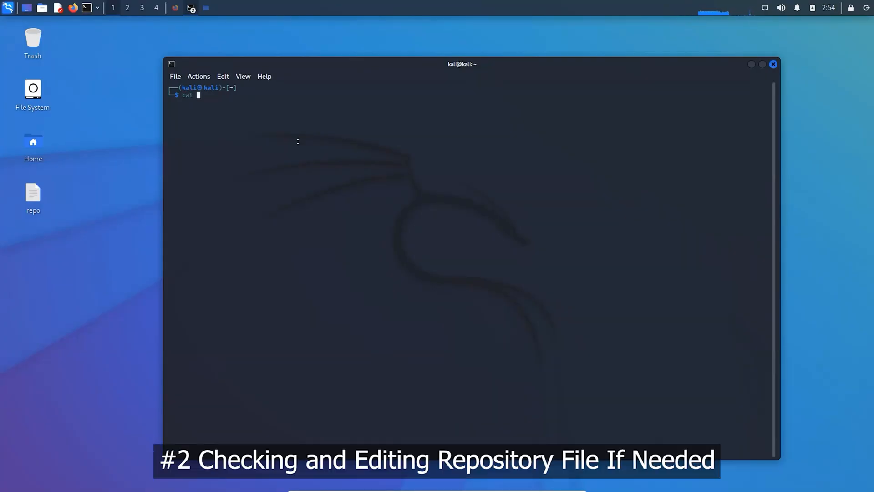
text(e)
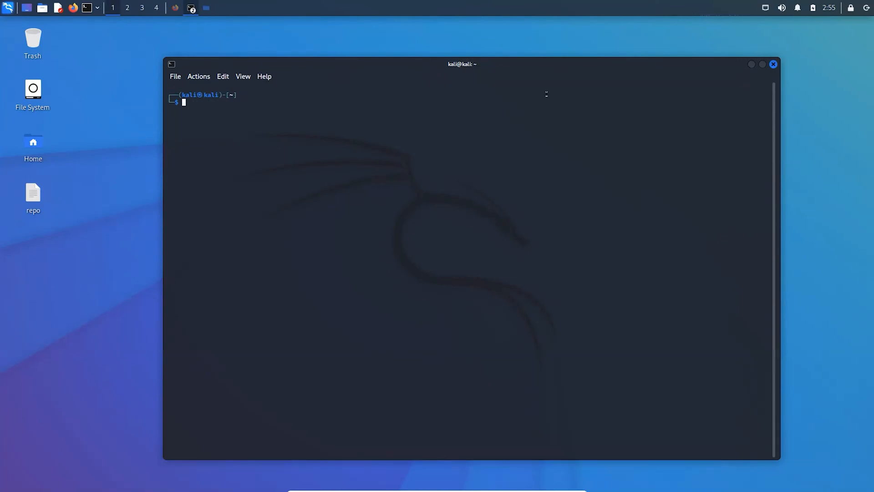
text(cat /etc/apt/sources.list)
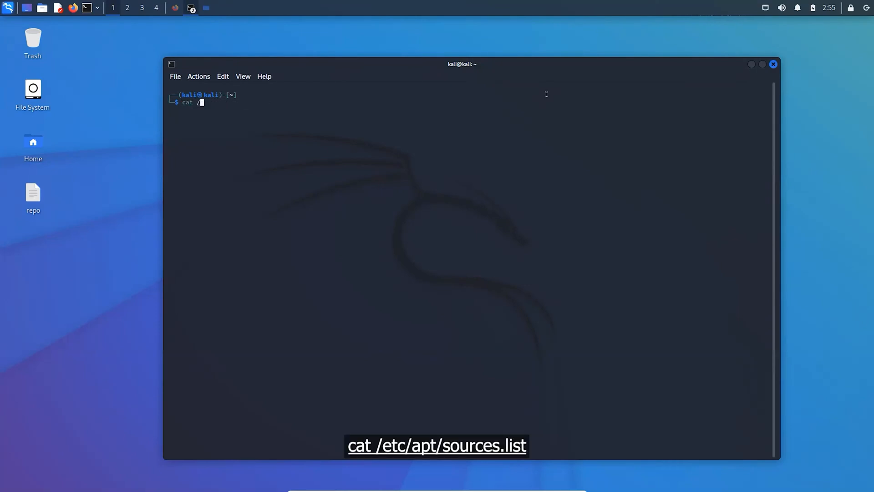
text(etc)
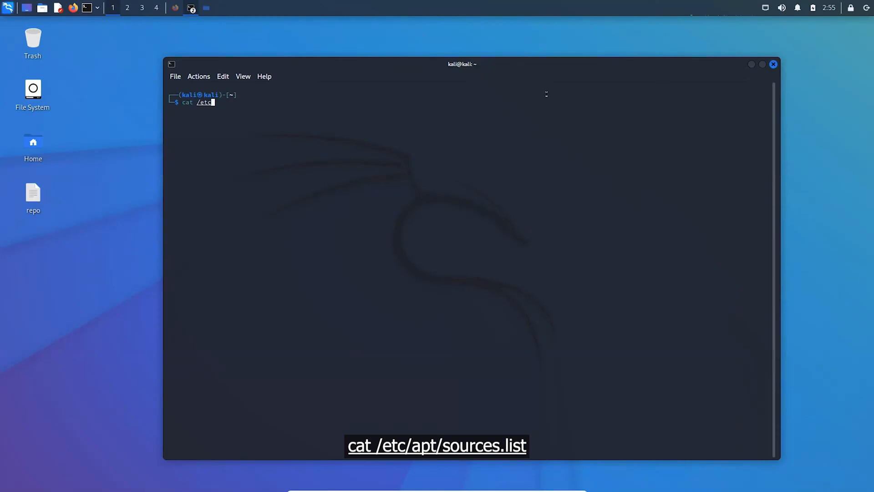
text(/apt)
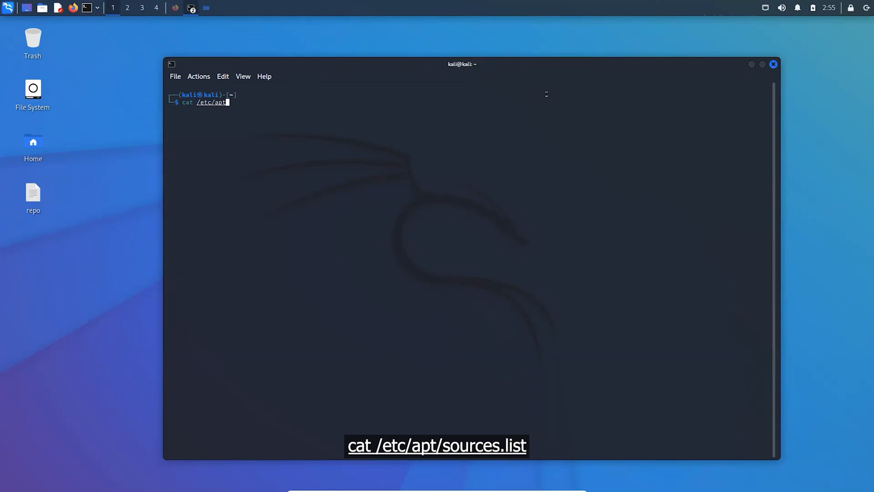
text(s/)
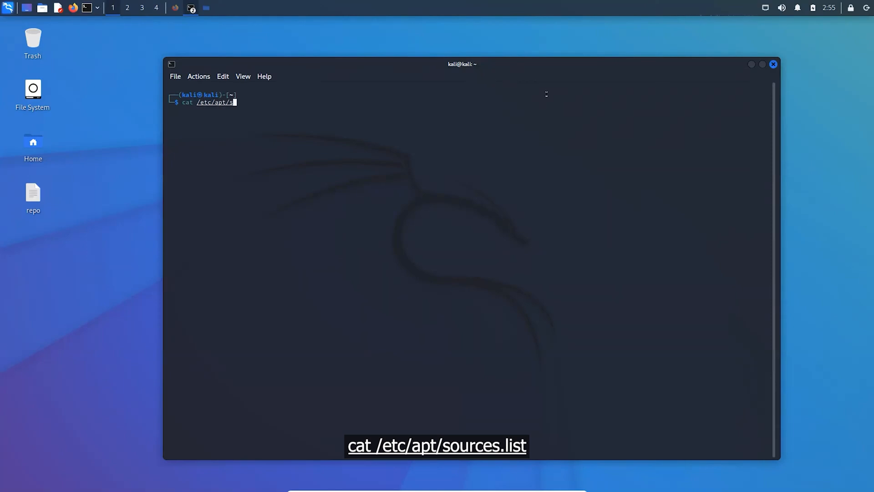
text(ources)
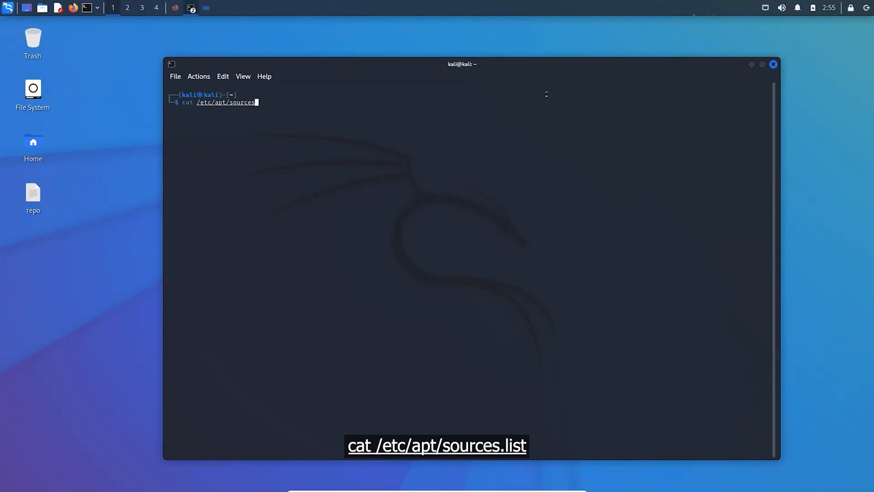
text(.list)
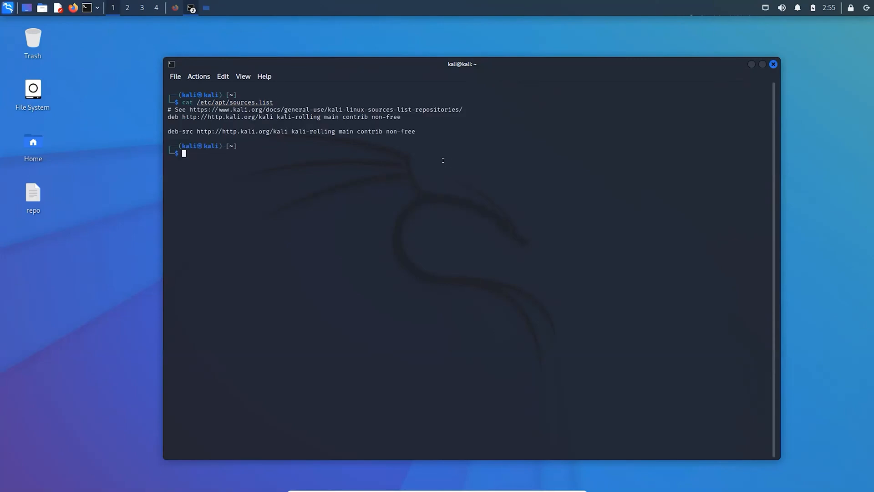
drag(181, 117, 414, 131)
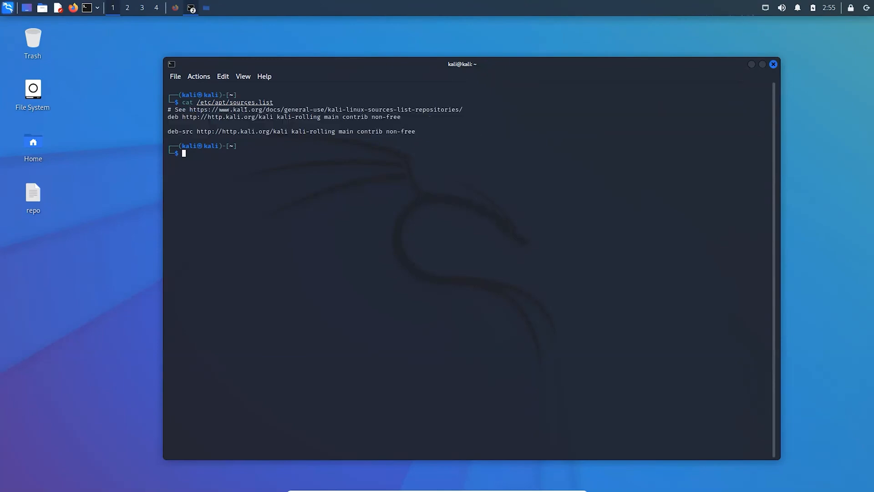
drag(168, 117, 423, 131)
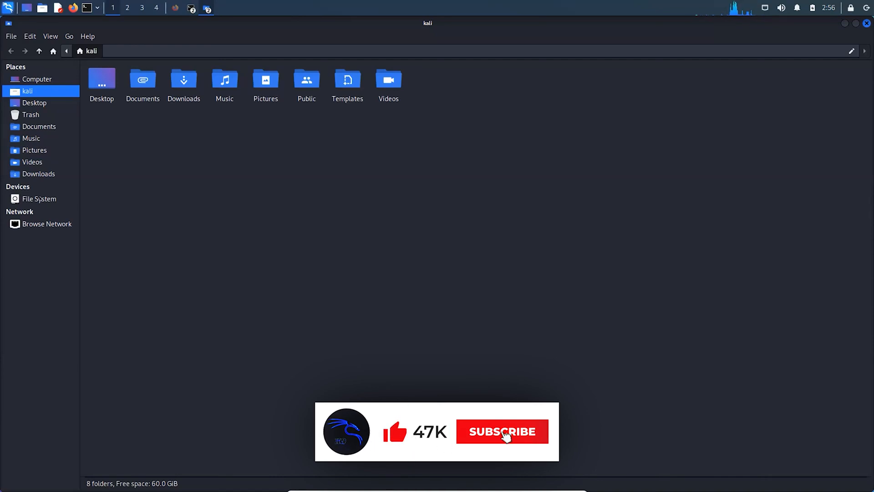
Browse Thunar to /etc/apt and open sources.list in Visual Studio Code.
click(39, 198)
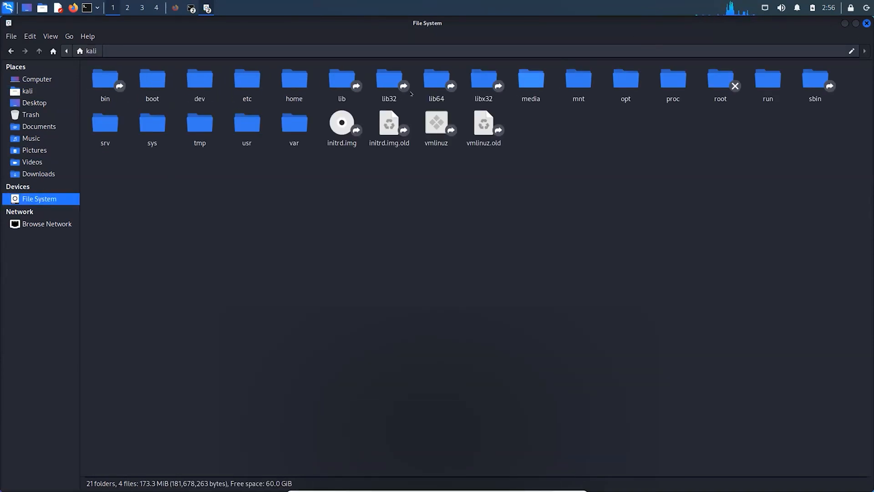
double_click(247, 79)
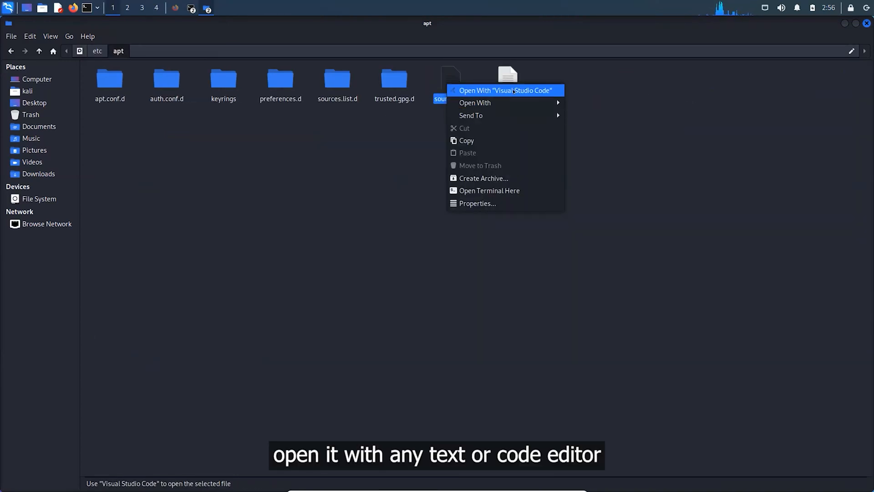
click(504, 90)
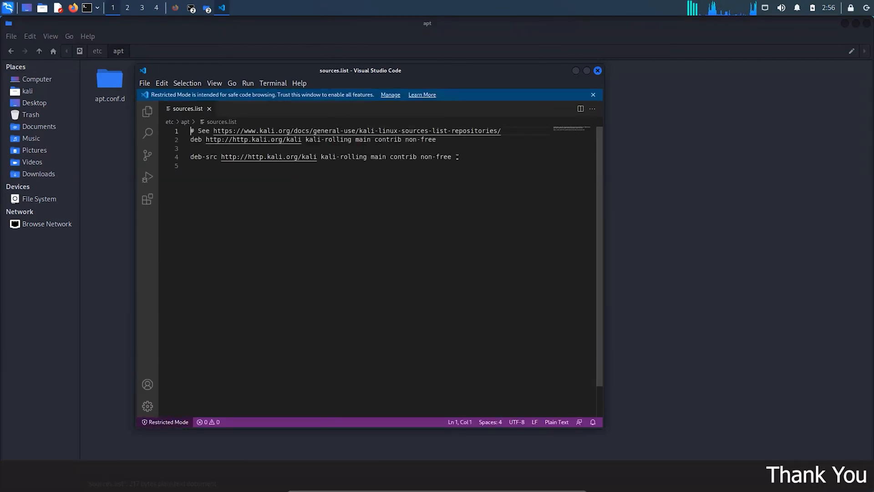
Copy the deb and deb-src lines, then save sources.list with super-user authentication.
drag(191, 139, 452, 157)
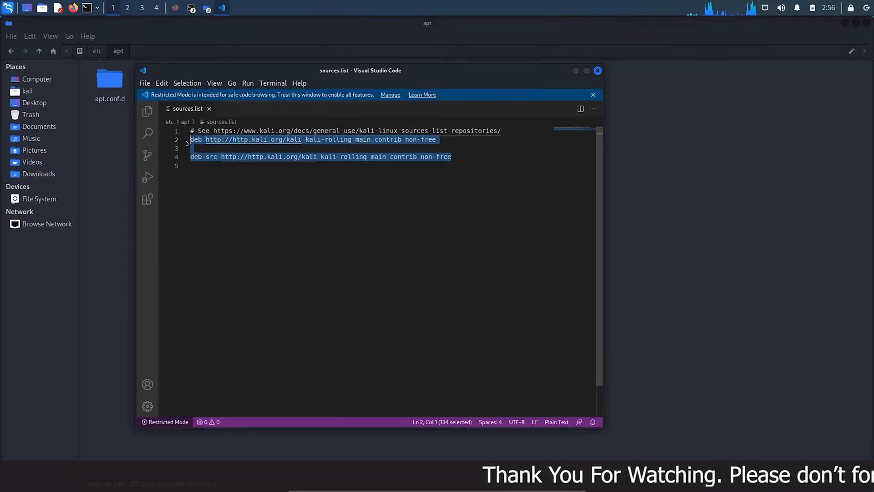
right_click(278, 140)
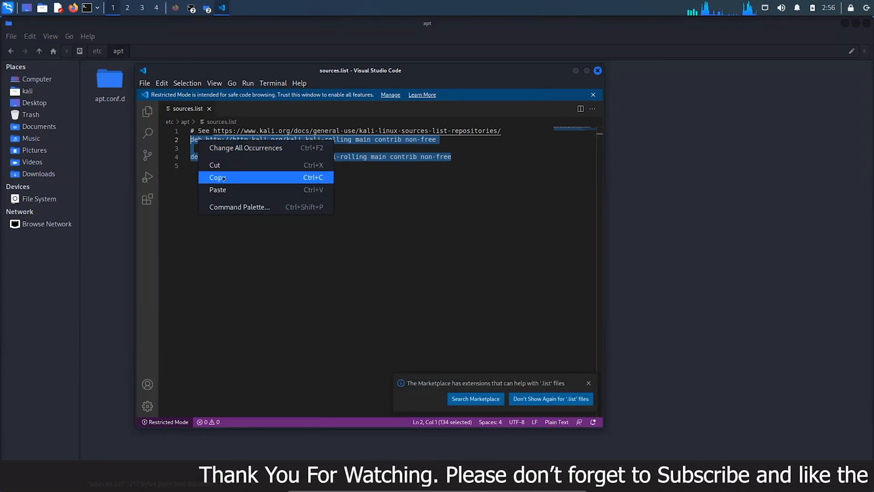
click(217, 177)
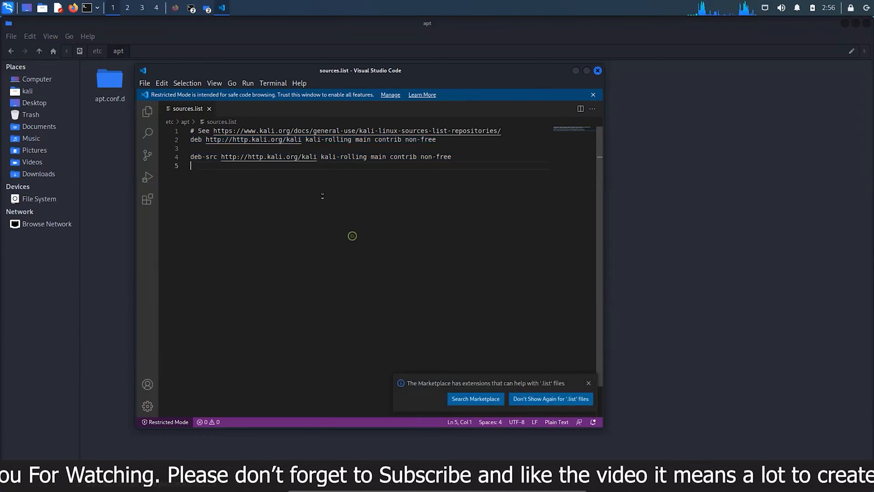
key(ctrl+s)
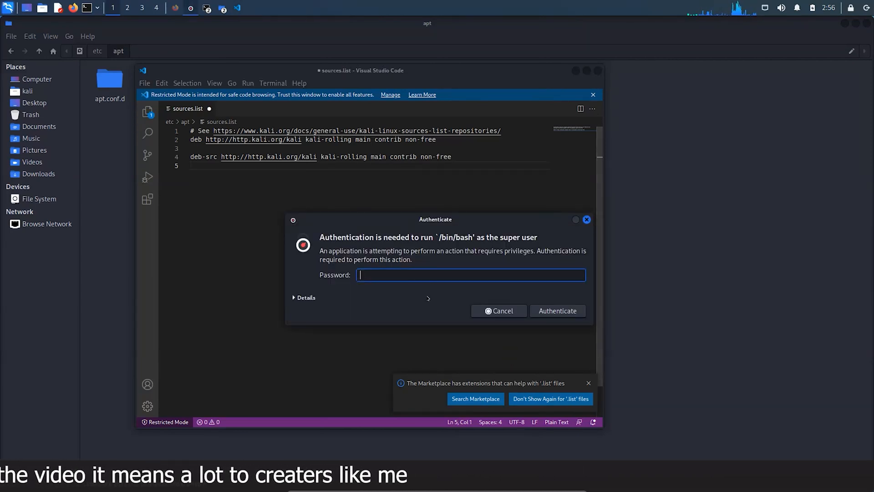
click(498, 311)
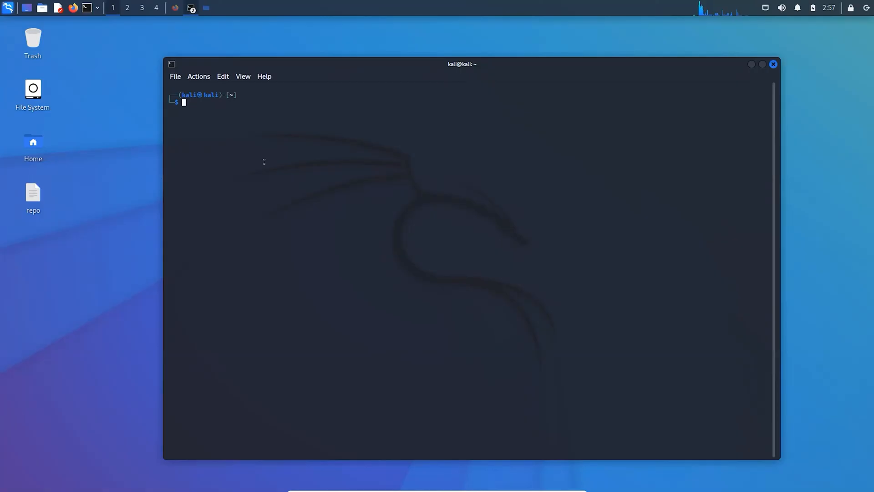
Run sudo apt update to refresh the Kali package lists.
text(sudo apt update)
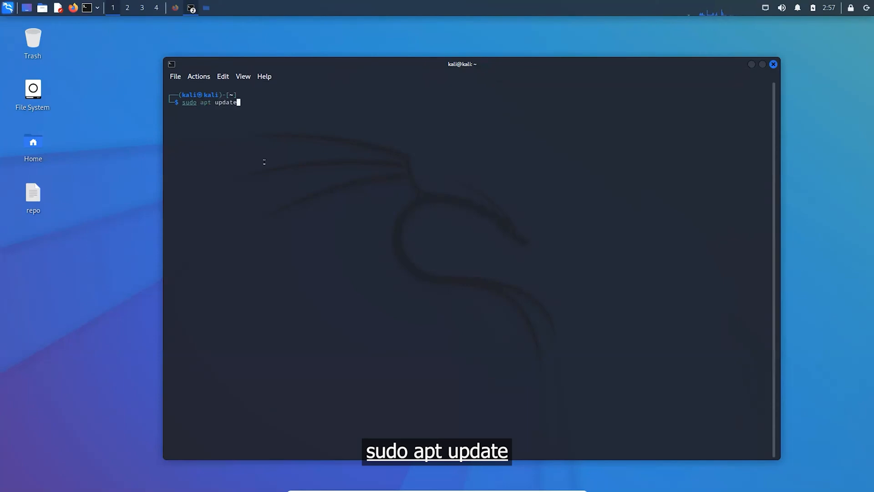
key(Return)
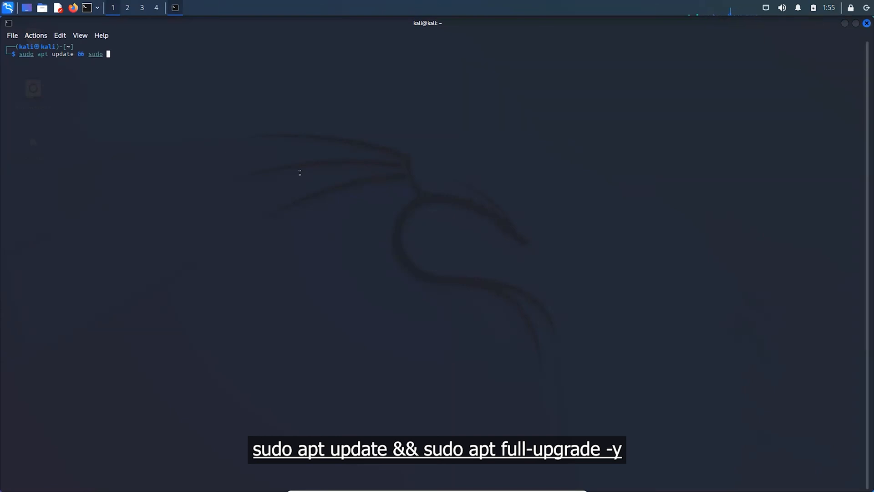
Enter sudo apt update && sudo apt full-upgrade -y to upgrade the whole system.
text(apt full-upgr)
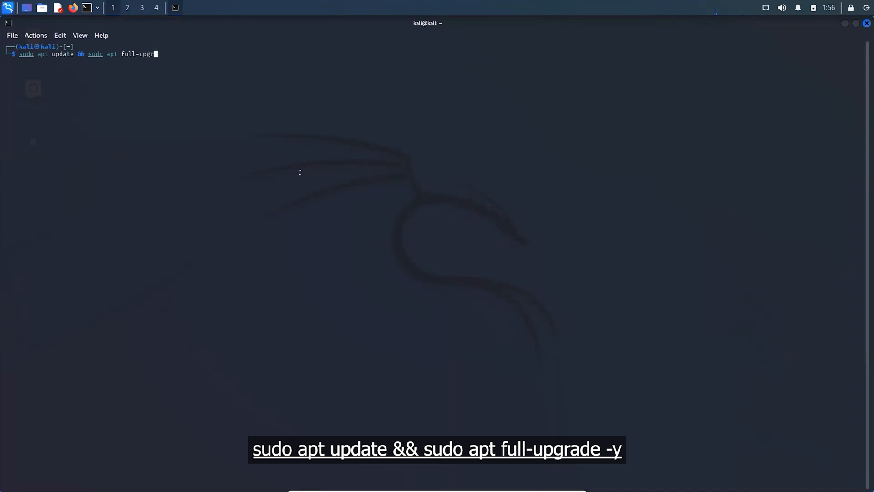
text(ade)
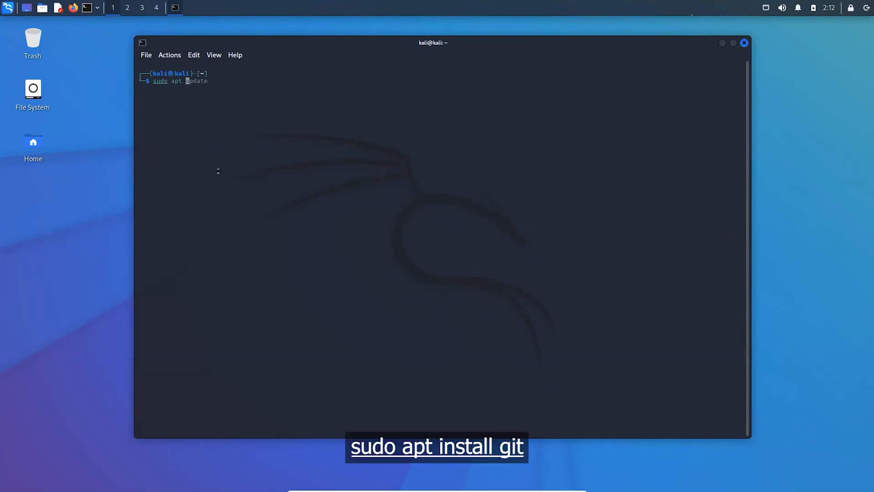
Install git, then start sudo git clone with the pasted repository link.
text(install -y tor torbrowser-launcher)
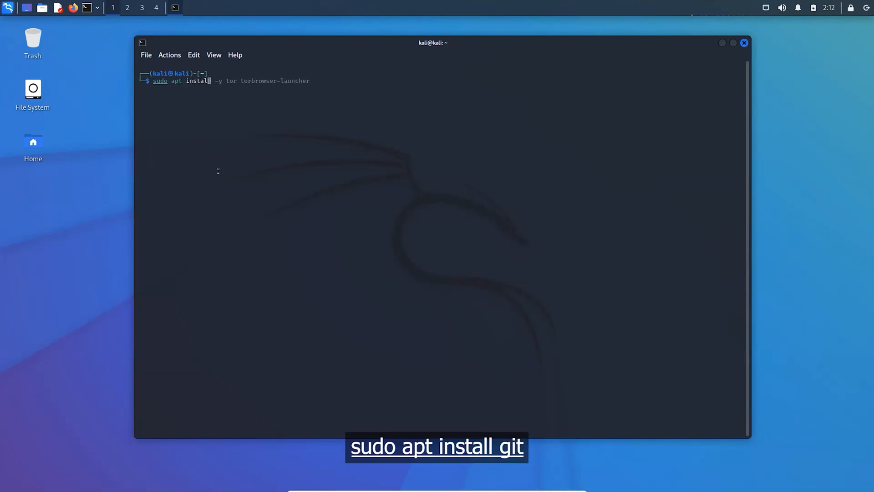
text(git)
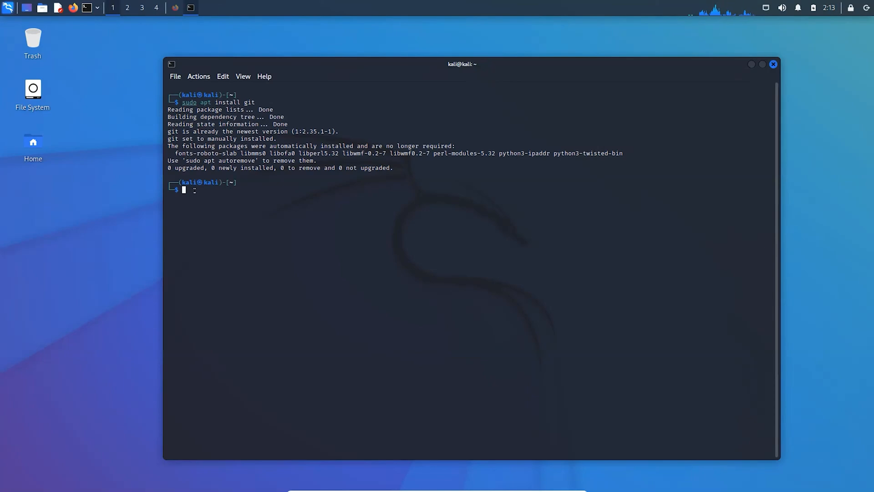
text(sudo git)
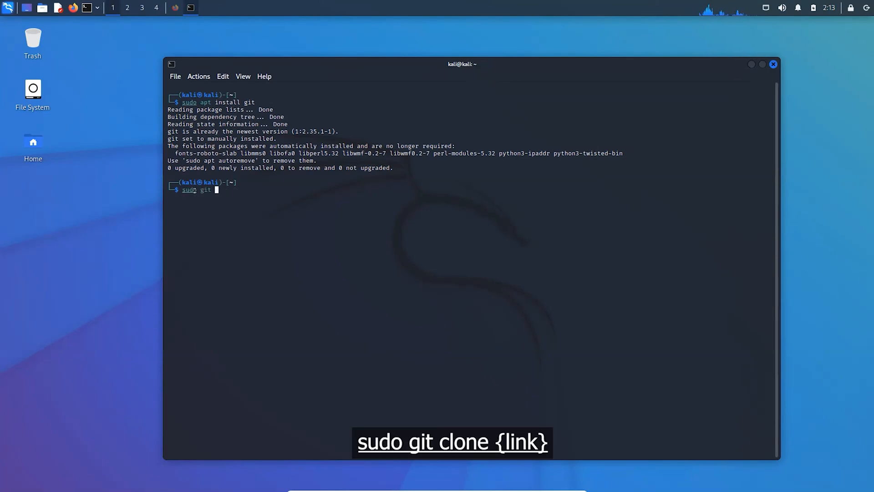
text(clone)
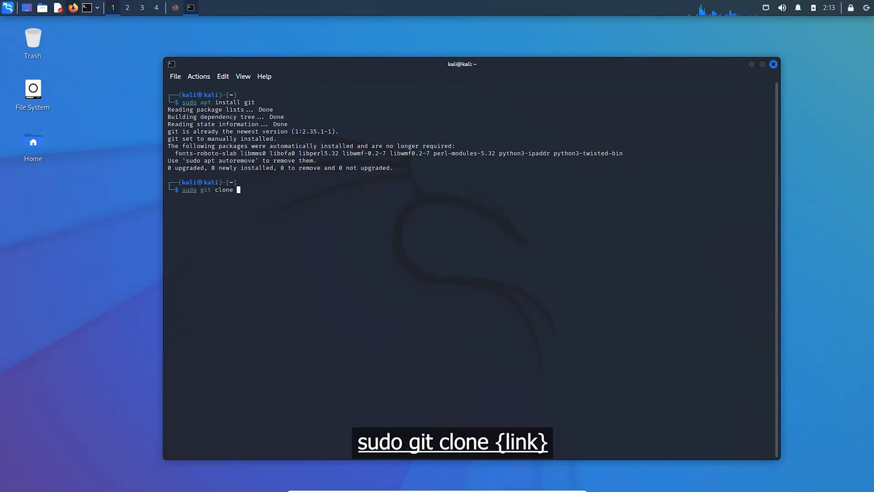
right_click(440, 238)
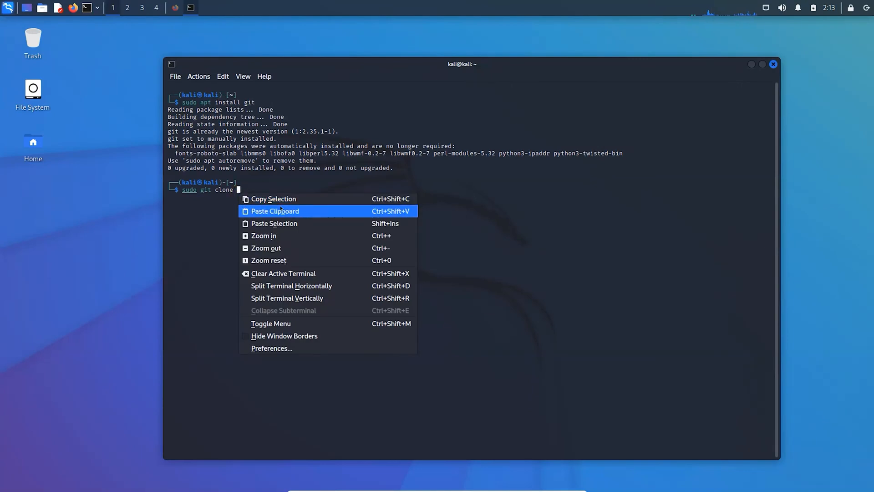
click(274, 211)
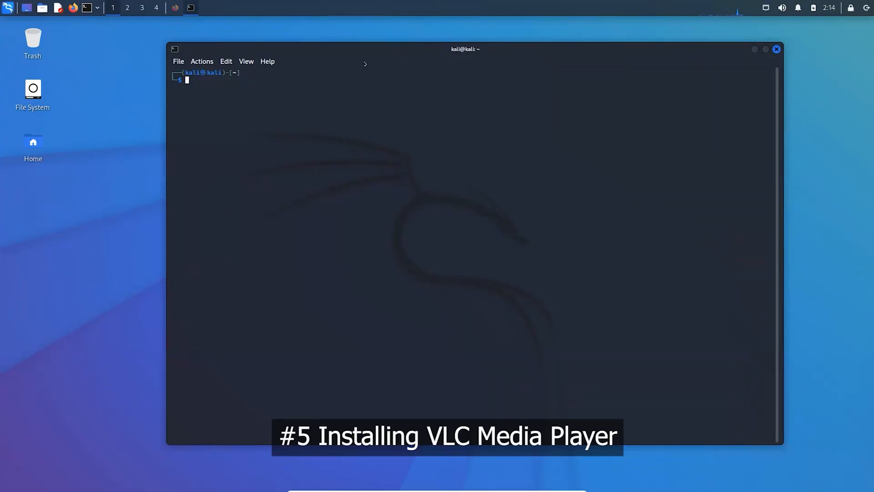
Install VLC via sudo apt, answering y to add its 43 new packages.
text(sudo apt install git)
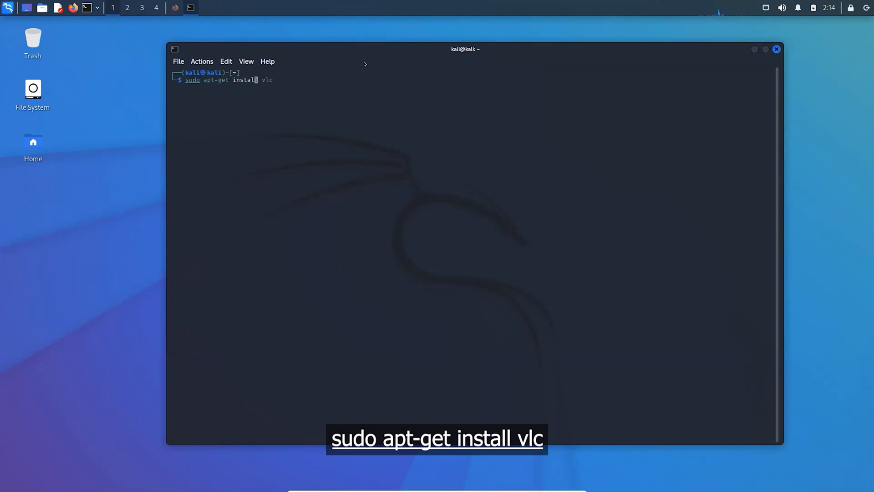
text(cl)
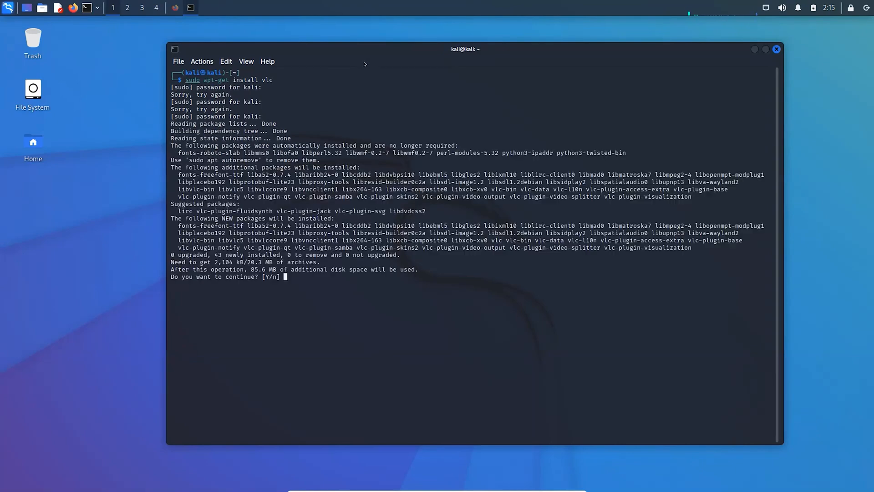
text(y)
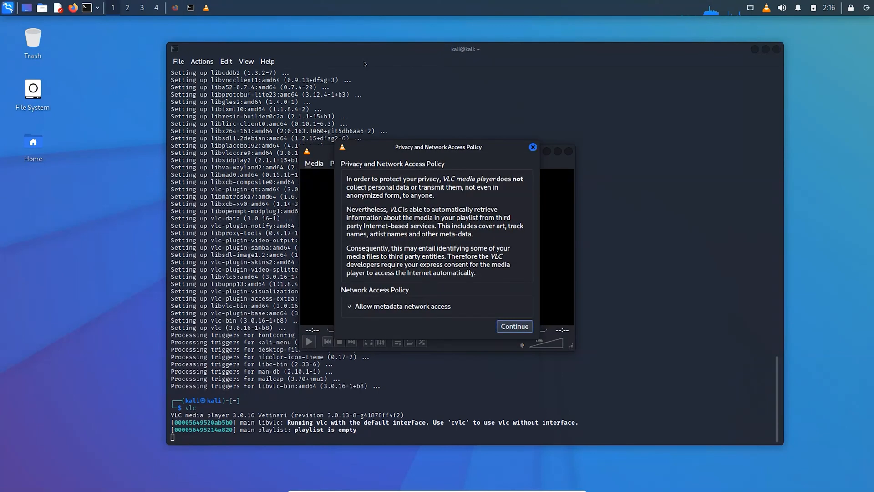
Accept VLC's privacy and network access policy, then close the player window.
click(513, 326)
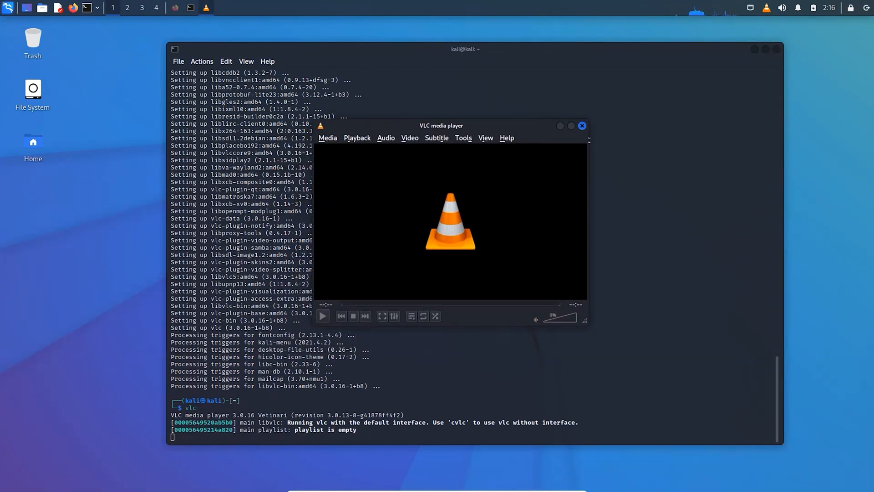
click(582, 125)
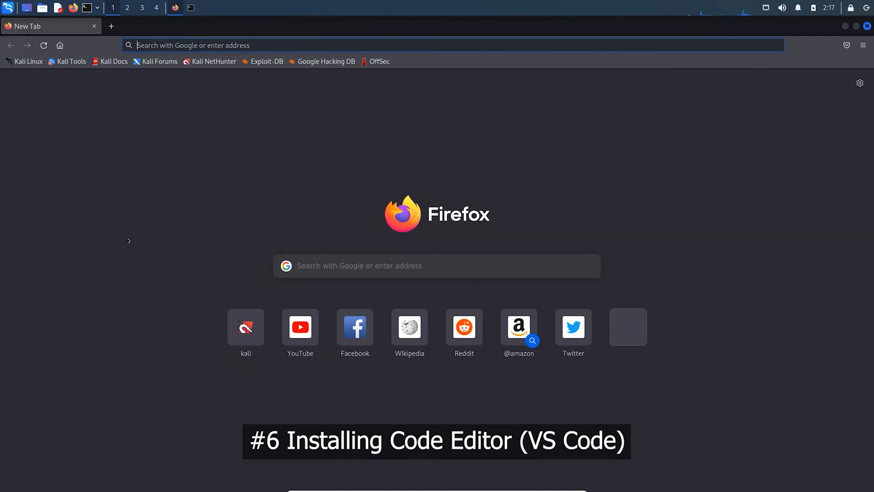
Search 'vs code' and save the 64-bit .deb package from code.visualstudio.com.
text(vs code download)
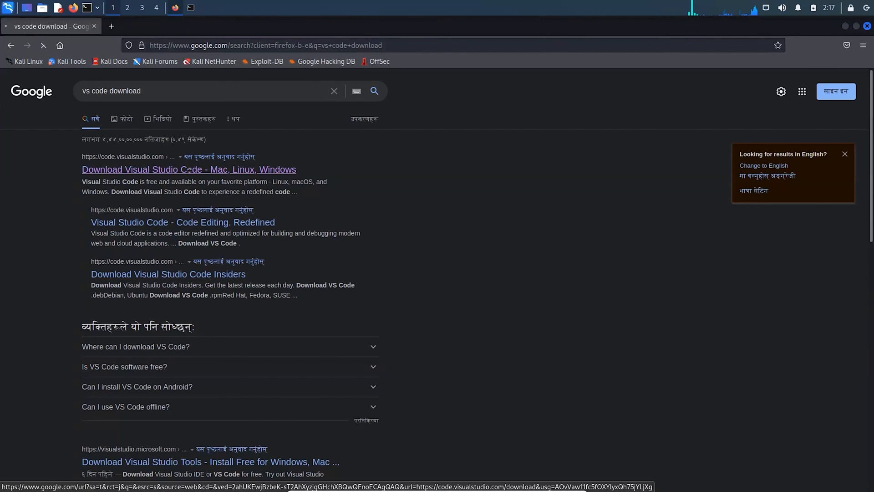
click(188, 169)
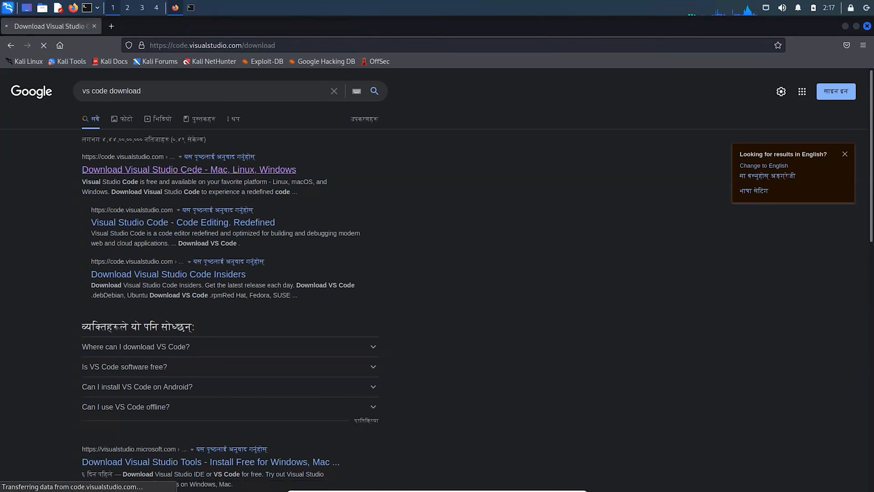
click(188, 170)
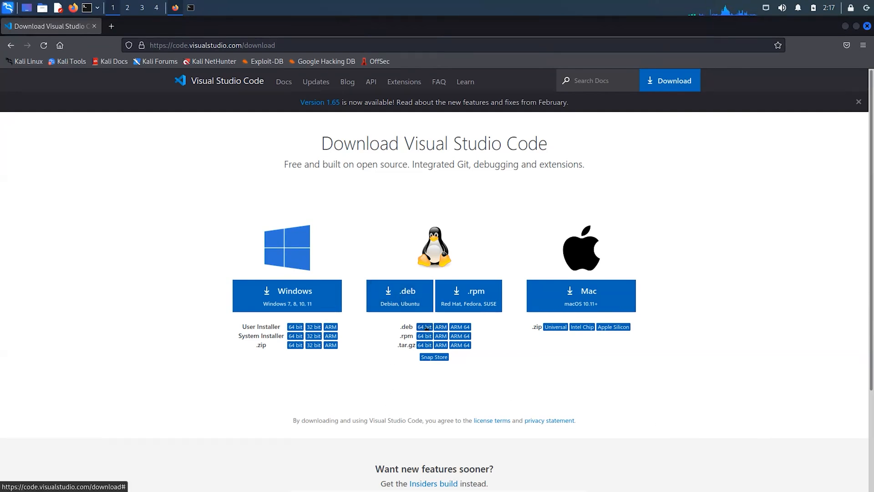
click(425, 329)
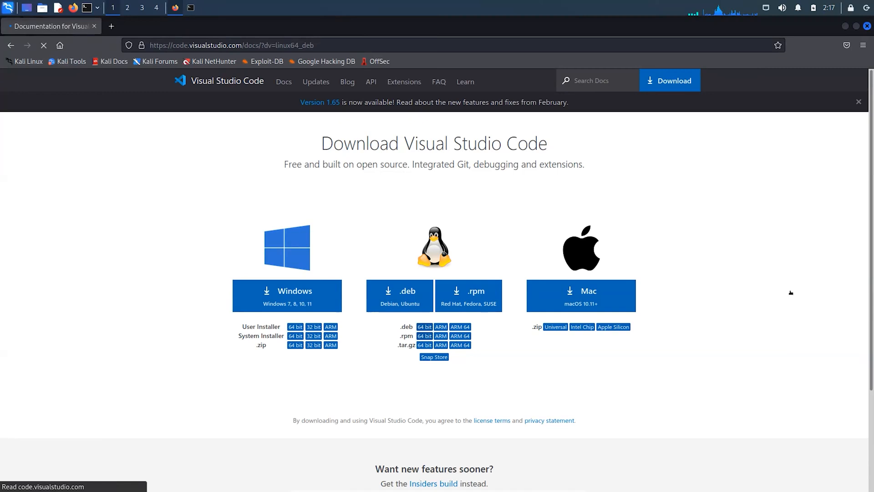
click(399, 295)
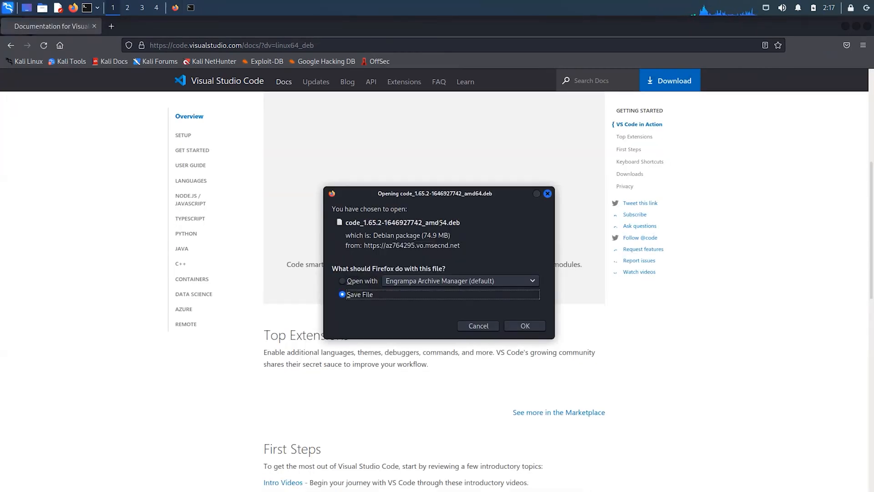
click(523, 325)
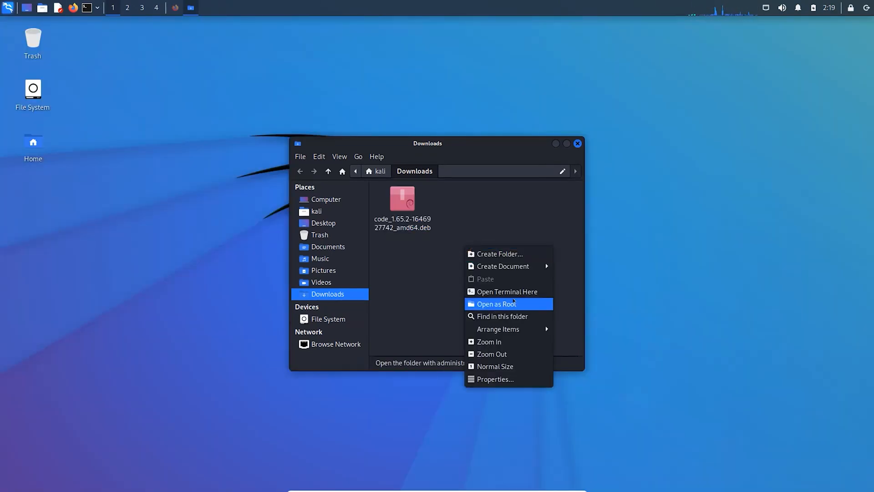
Open a terminal from Thunar inside the Downloads folder containing the VS Code .deb.
click(506, 290)
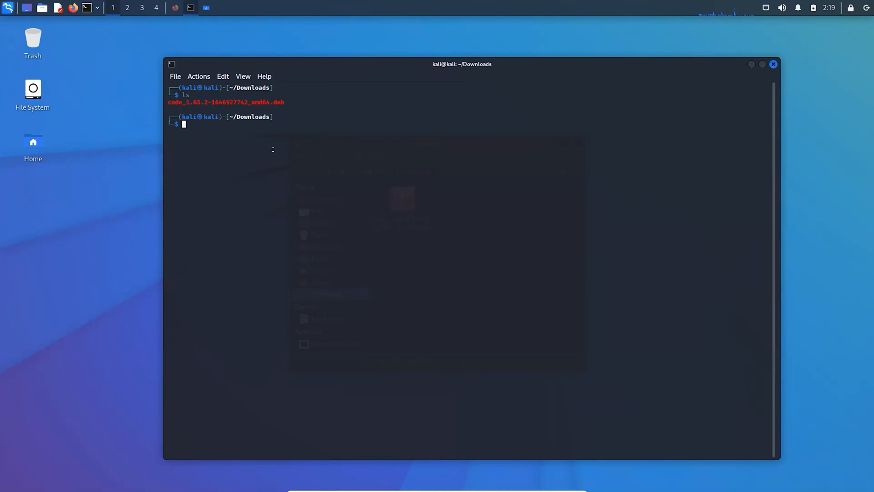
Install the VS Code .deb with sudo dpkg -i, pasting in the package file name.
text(sudo apt-get install vlc)
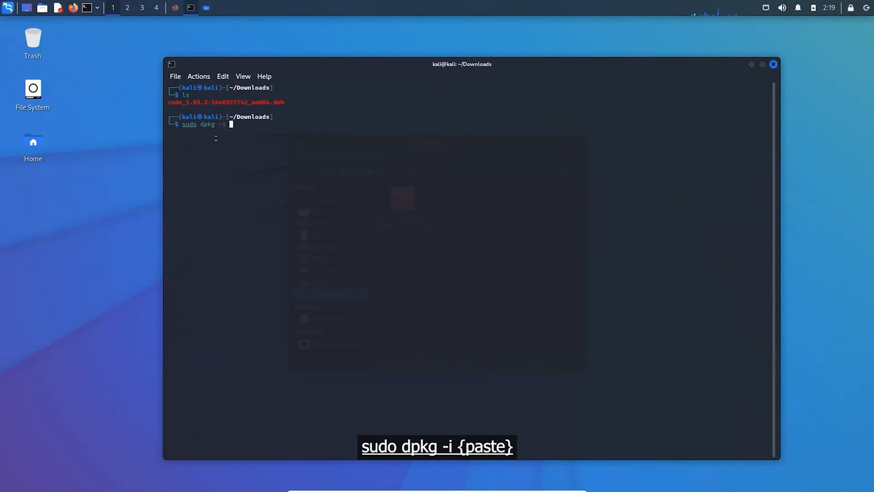
right_click(231, 125)
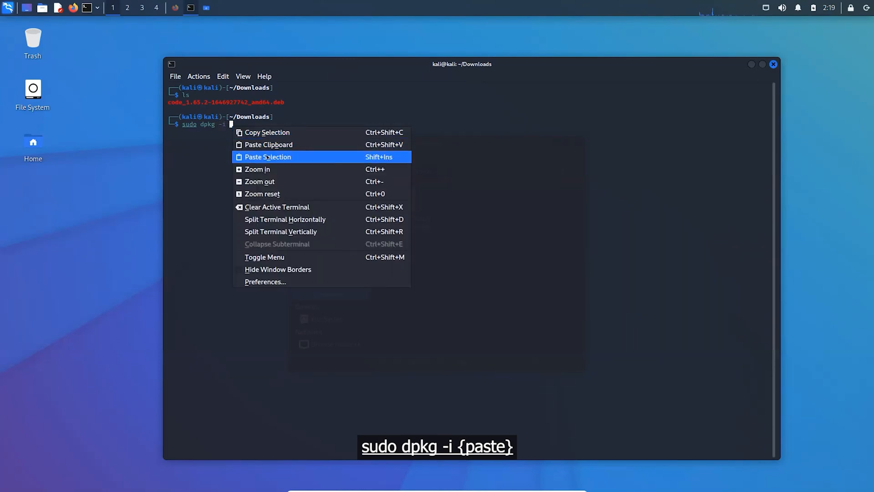
click(267, 156)
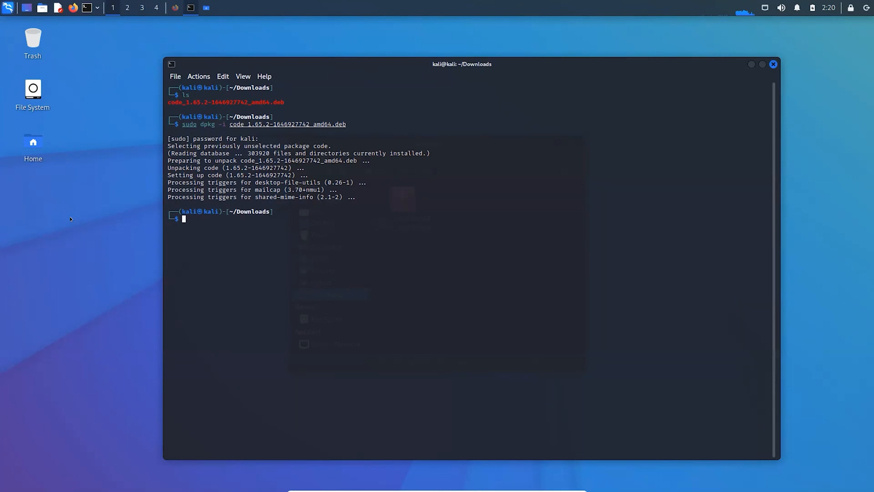
click(7, 7)
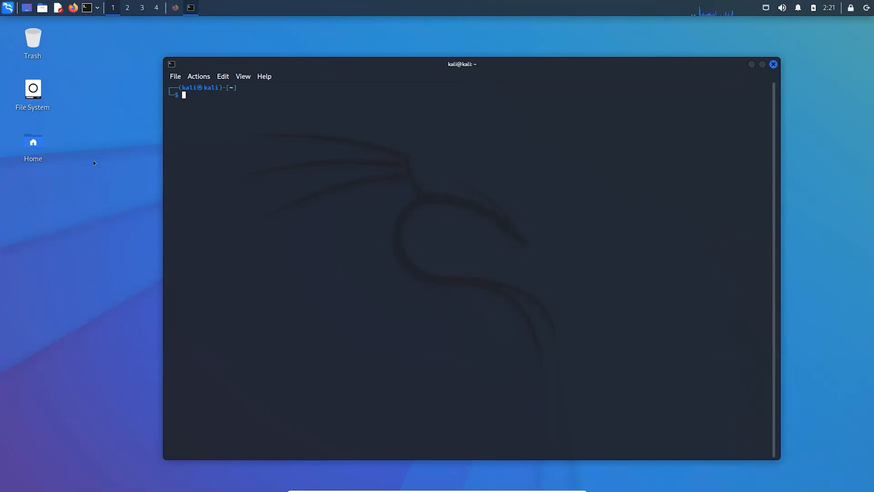
Run sudo apt install tilix and confirm the installation with 'y'.
text(sudo dpkg -i code_1.65.2-1646927742_amd64.deb)
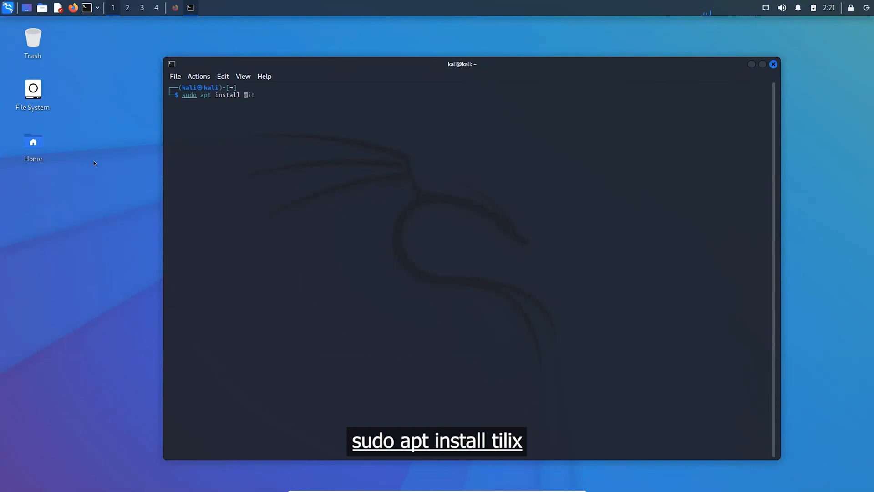
text(til)
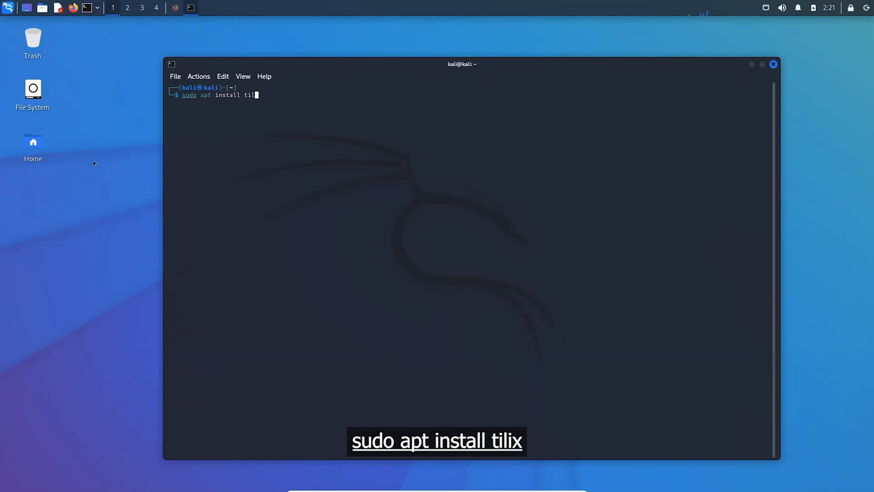
text(ix)
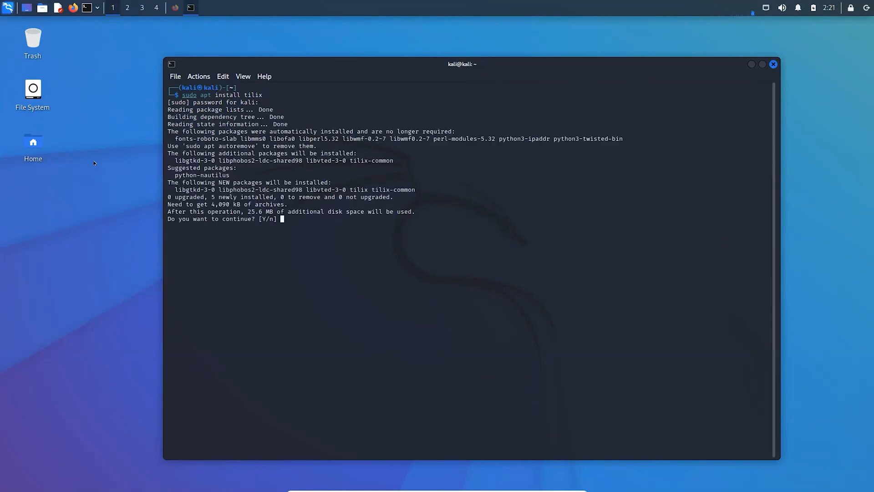
text(y)
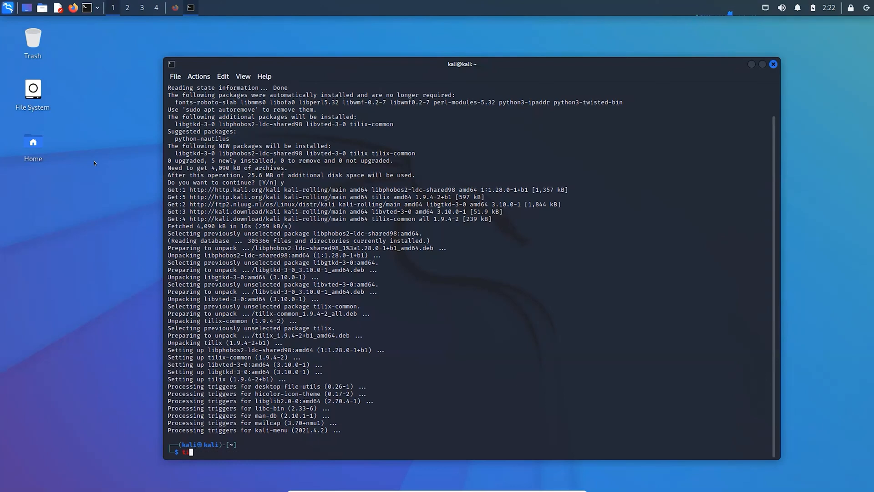
text(tilix)
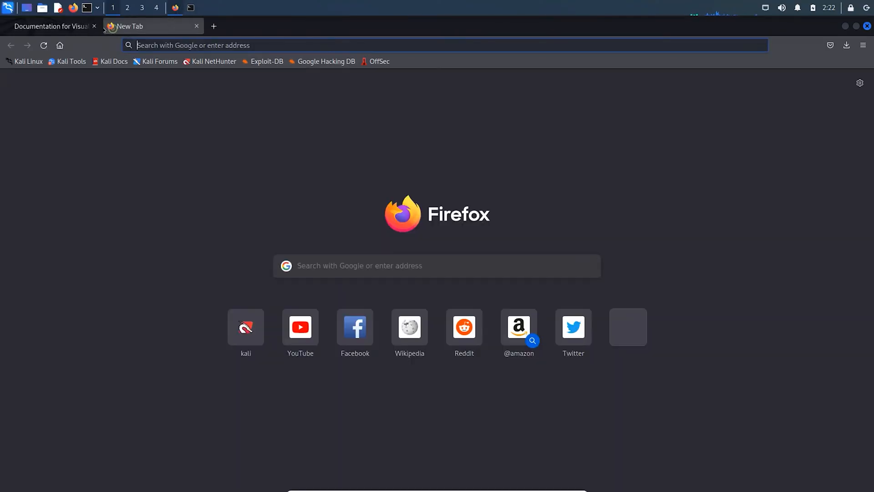
Close the old tab and open the Kali Linux Metapackages page from a Google search.
click(94, 27)
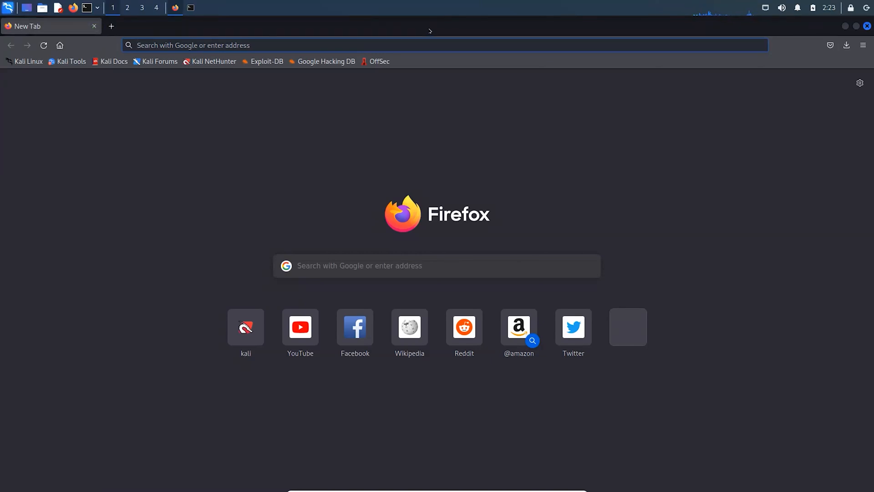
text(kali liux meta)
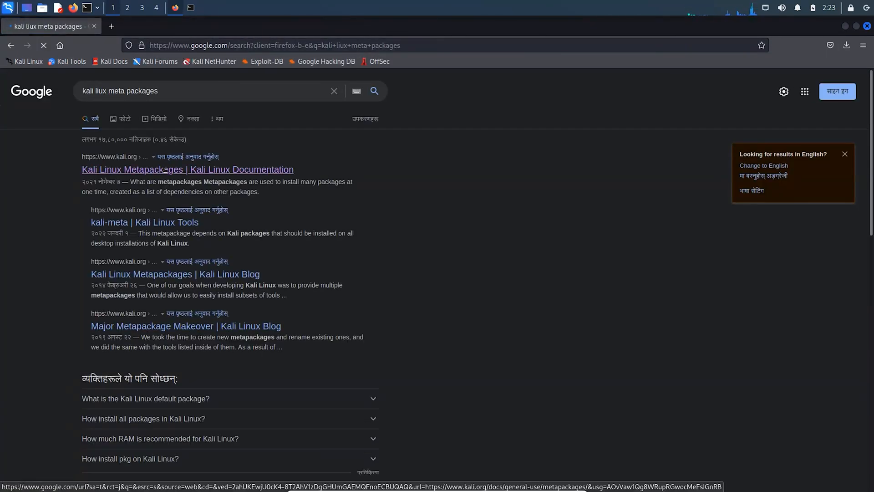
click(187, 169)
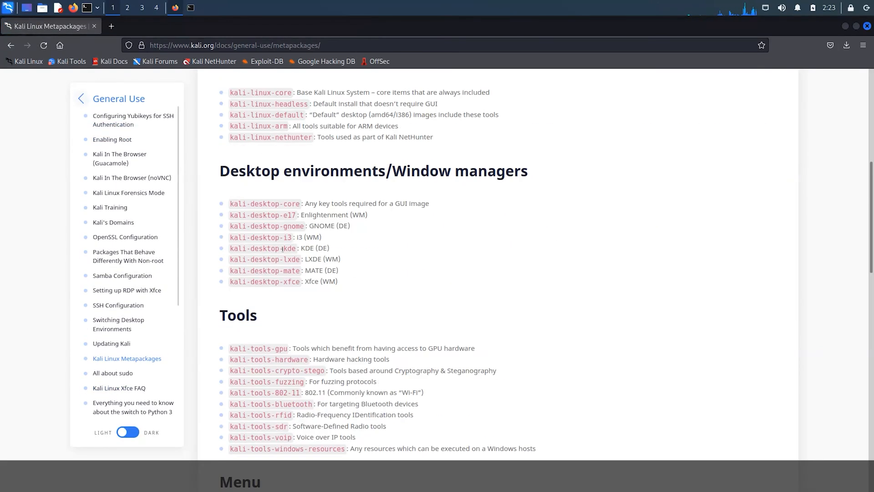
Scroll to the Tools list and select the 802.11 wireless tools entry.
scroll(down, 3)
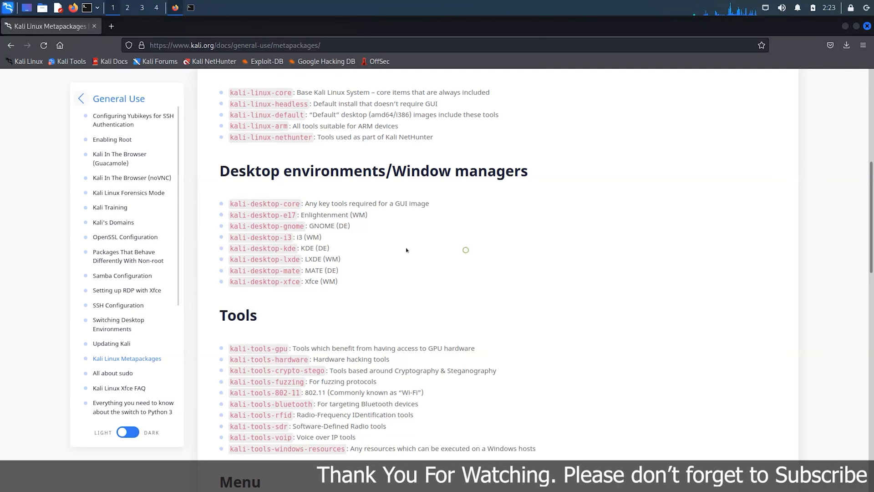
scroll(down, 3)
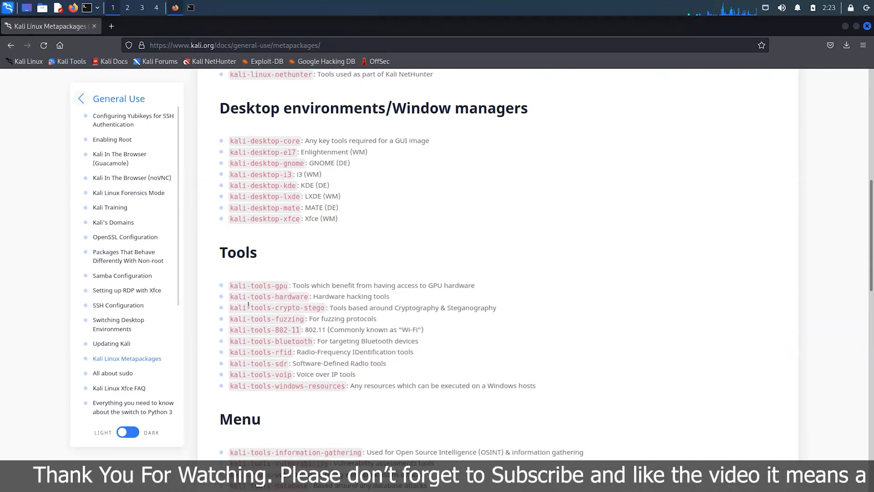
drag(311, 329, 423, 329)
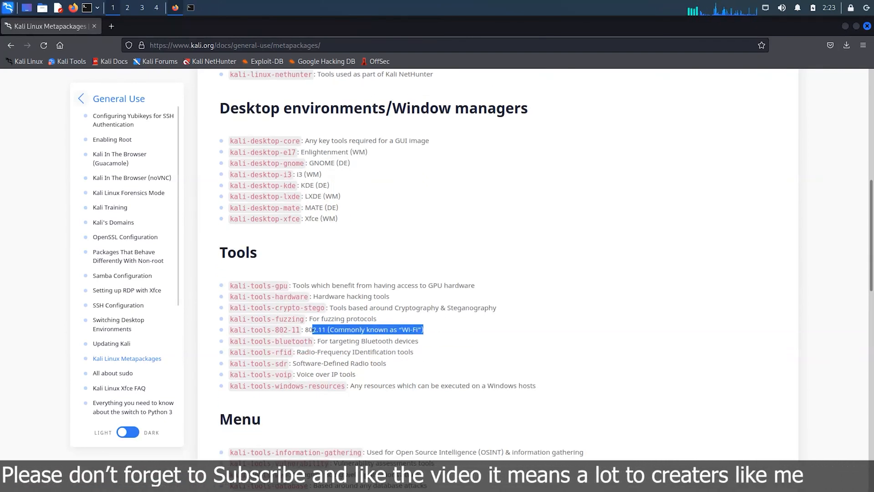
scroll(down, 3)
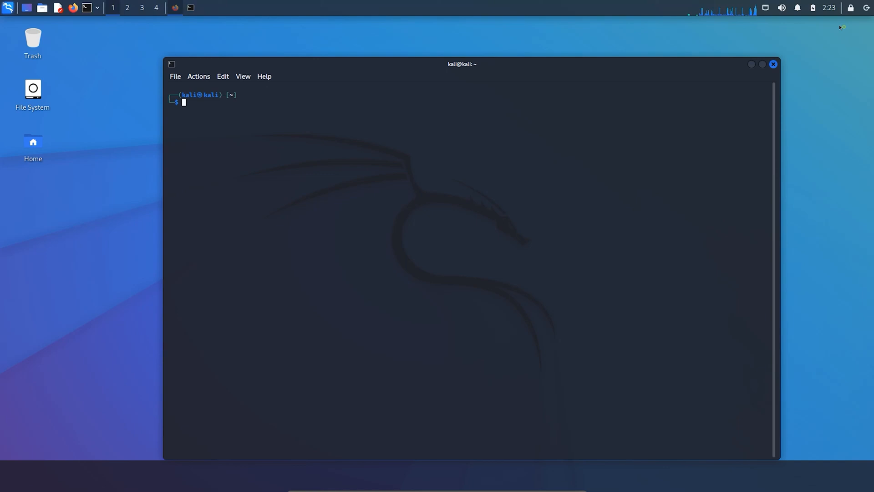
Run sudo apt update && sudo apt install kali-tools-wireless, pasting the package name.
text(sudo apt install tilix)
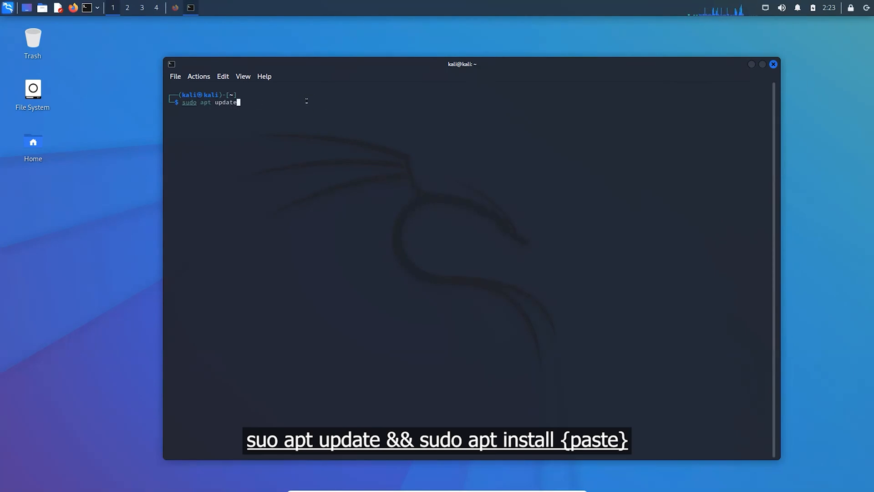
text(&& sudo apt full-upgrade -y)
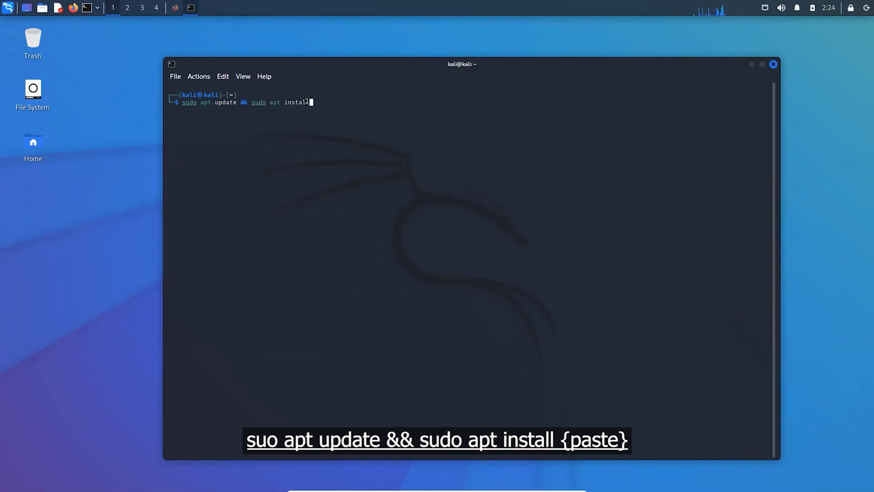
right_click(314, 102)
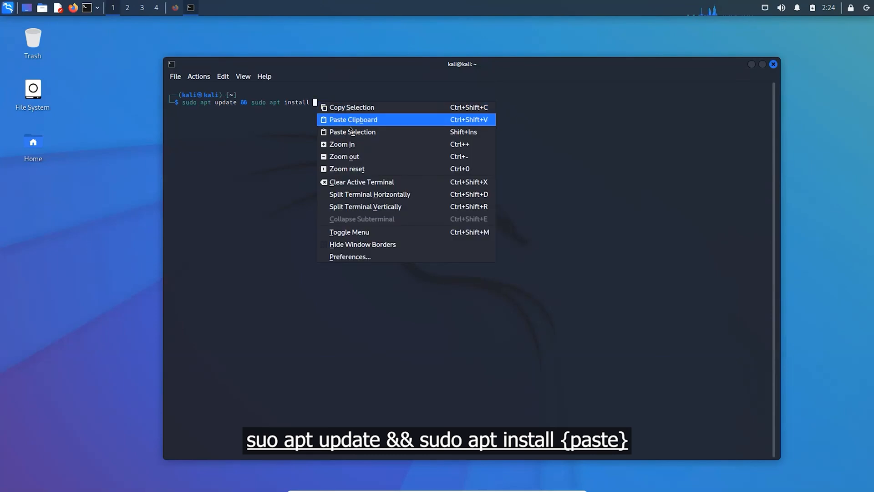
click(353, 120)
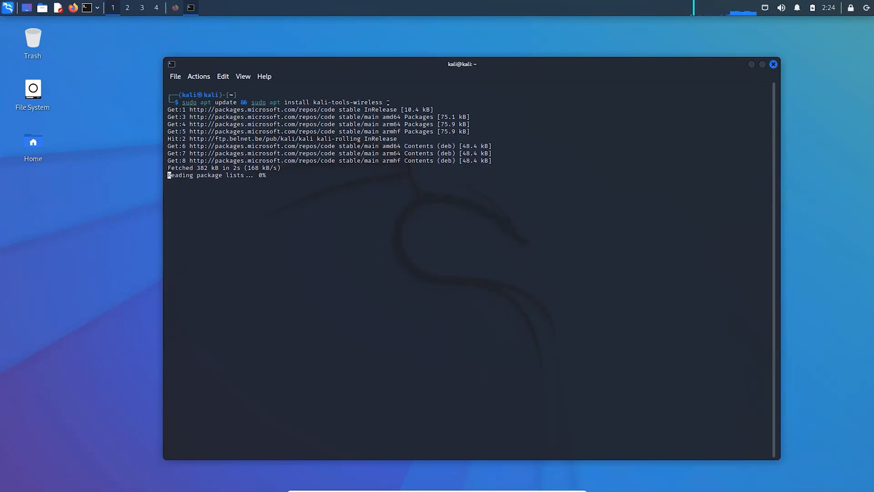
click(772, 64)
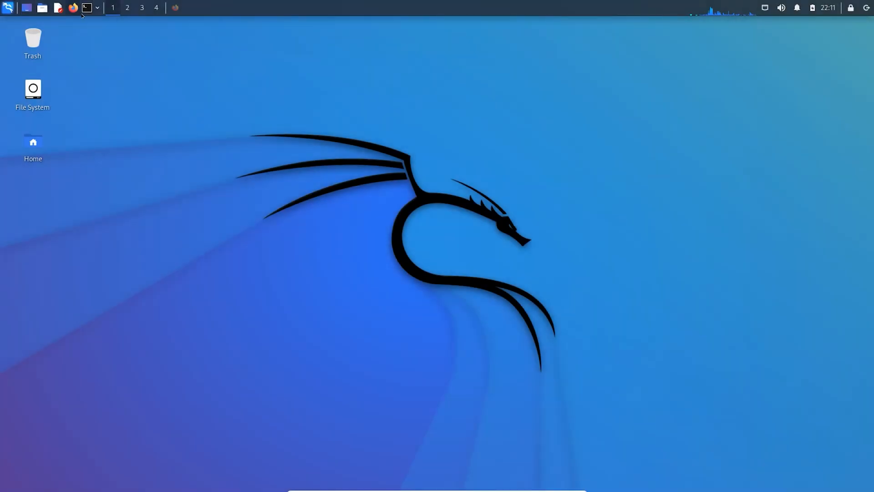
Open a new terminal window and run sudo apt update, showing 562 upgradable packages.
click(85, 7)
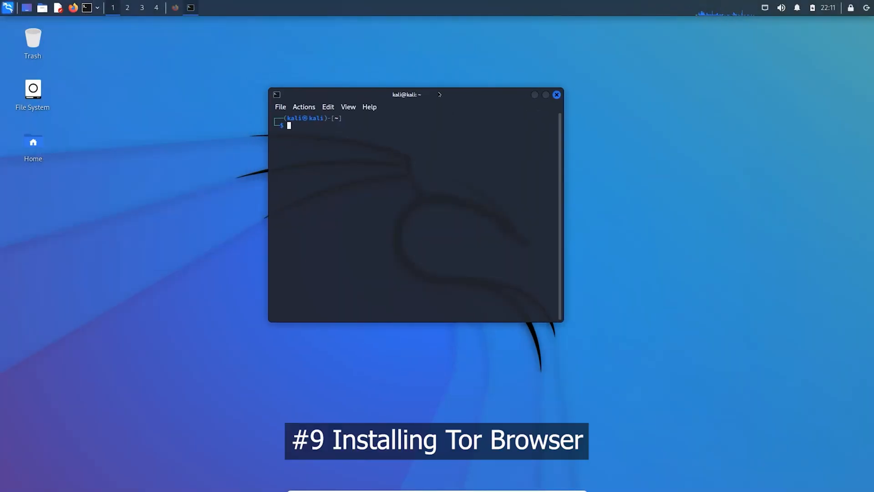
text(sudo a)
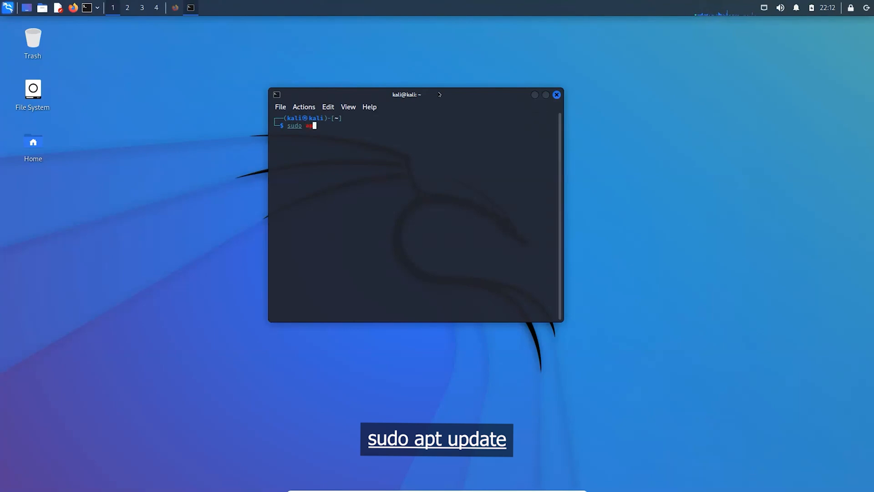
text(pt)
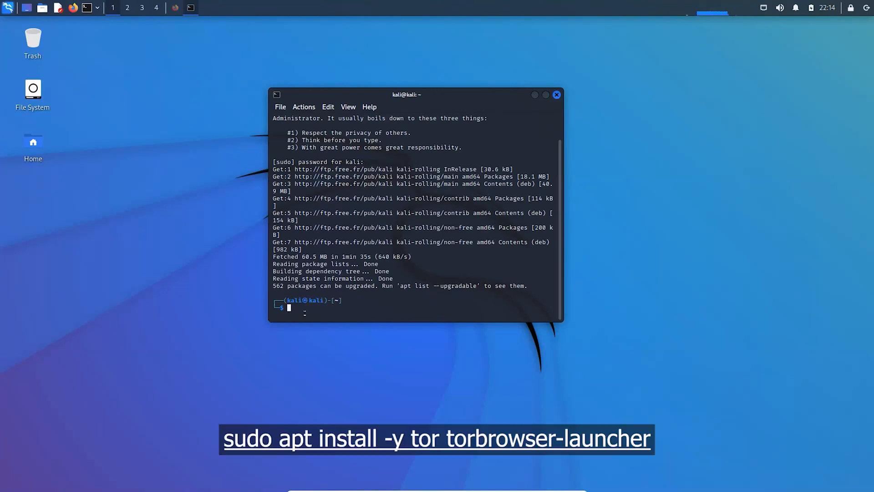
Install tor and torbrowser-launcher with apt install -y, then begin typing torbrowser-launcher.
text(sudo apt update)
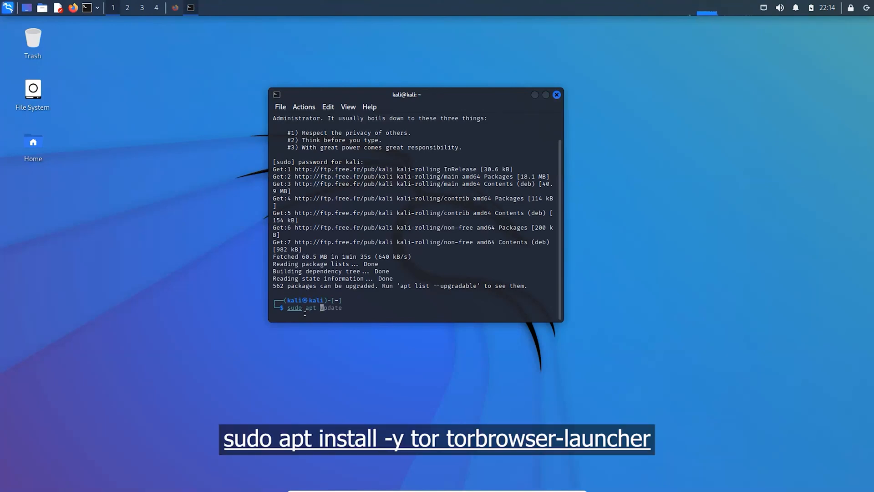
text(install)
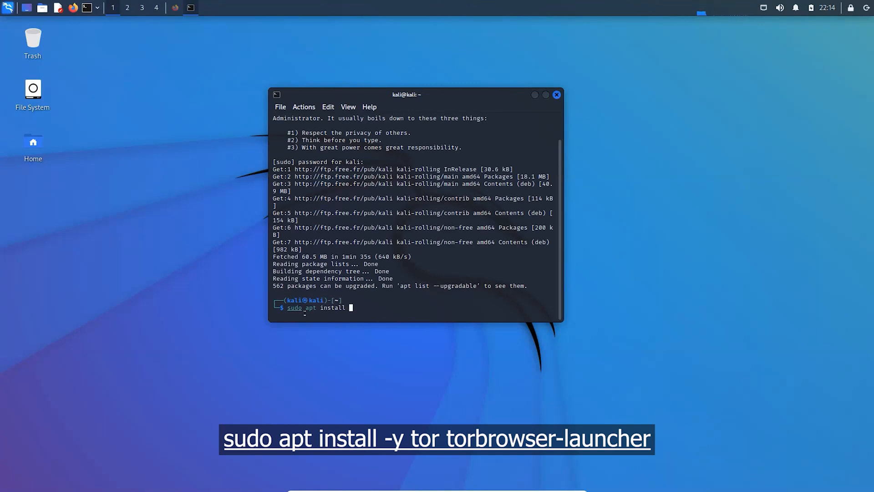
text(-y tor torb)
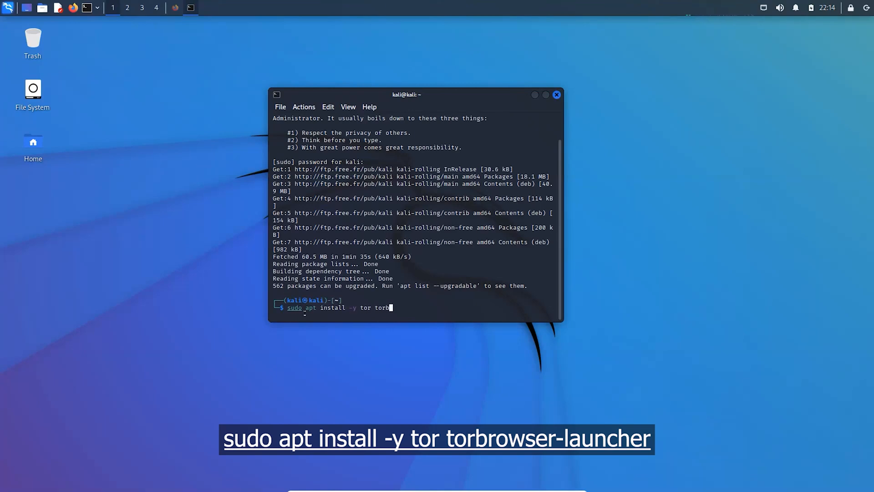
text(browser-la)
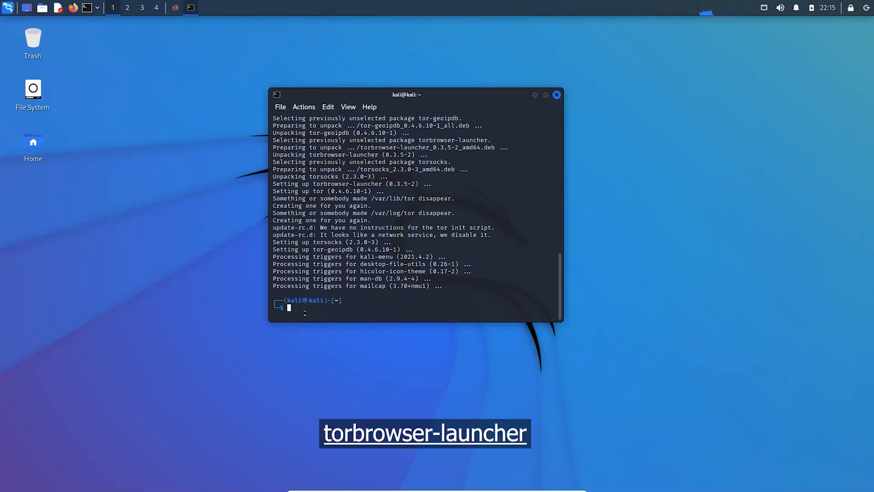
text(torbro)
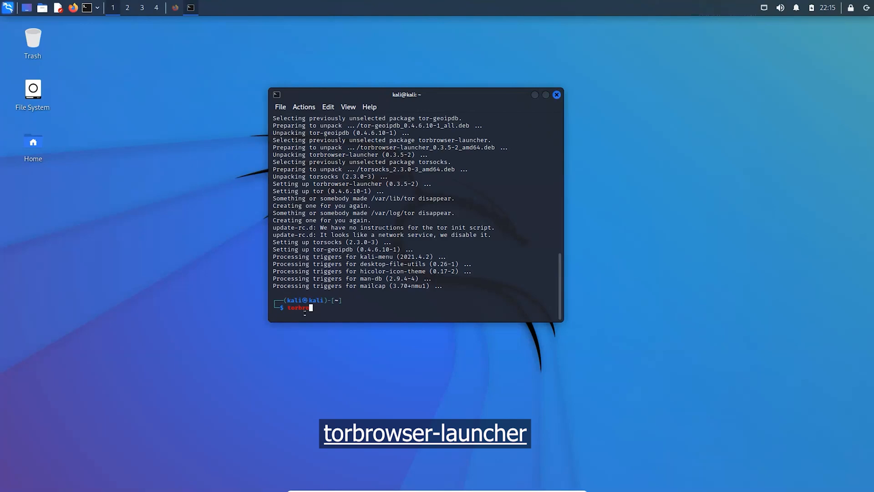
text(owser-lau)
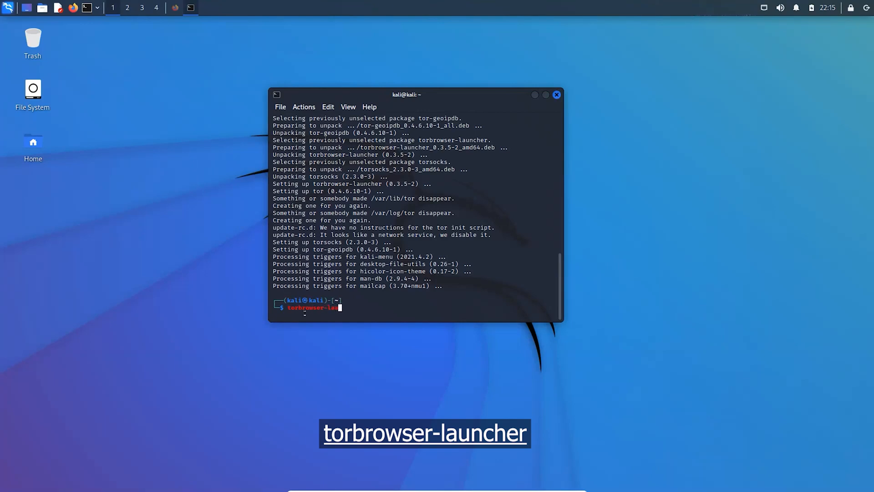